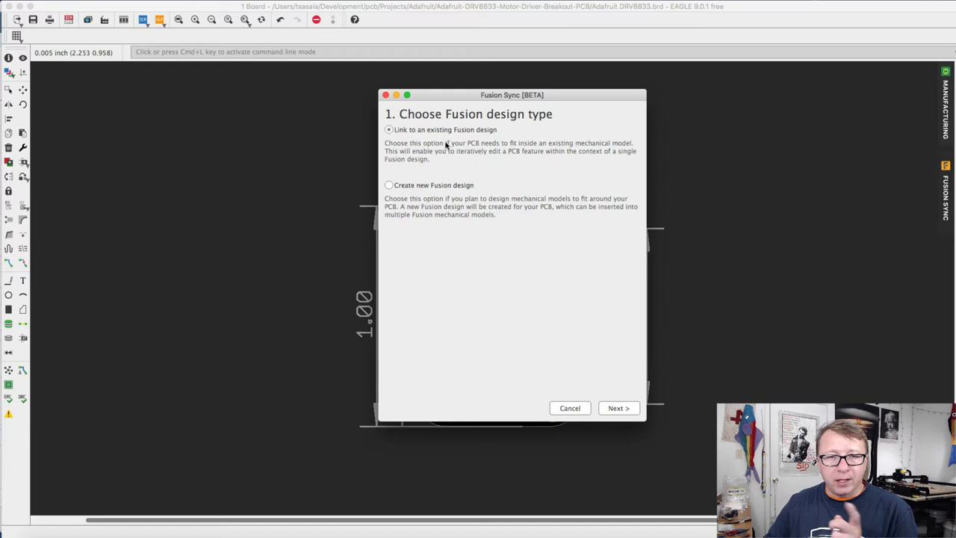
pyautogui.moveTo(433, 177)
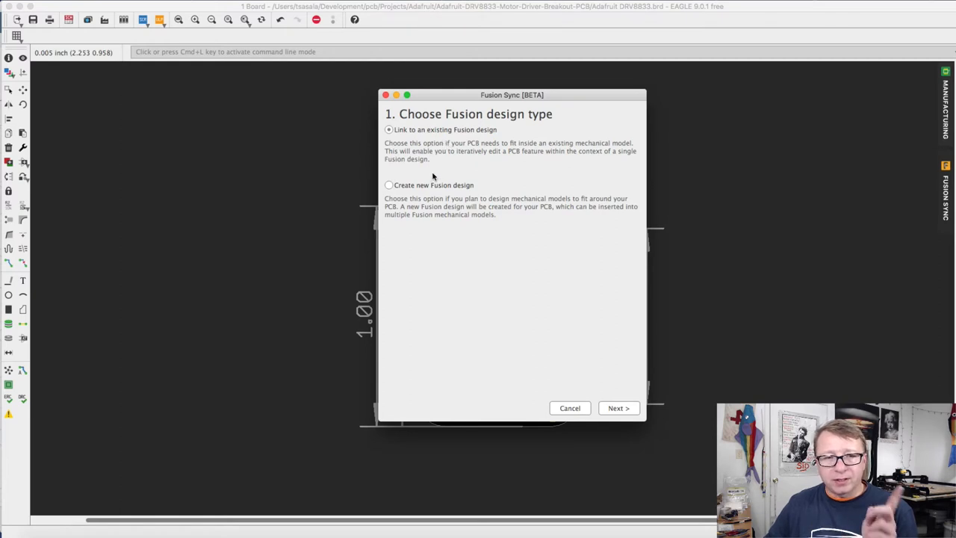
# - Set Fusion Sync to create a new Fusion design in the Projects folder
pyautogui.click(389, 185)
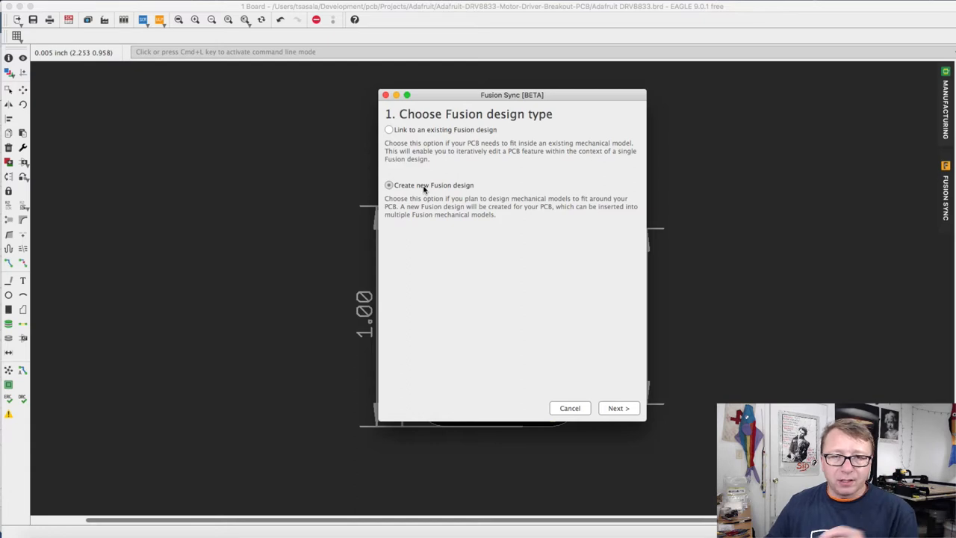
pyautogui.moveTo(630, 394)
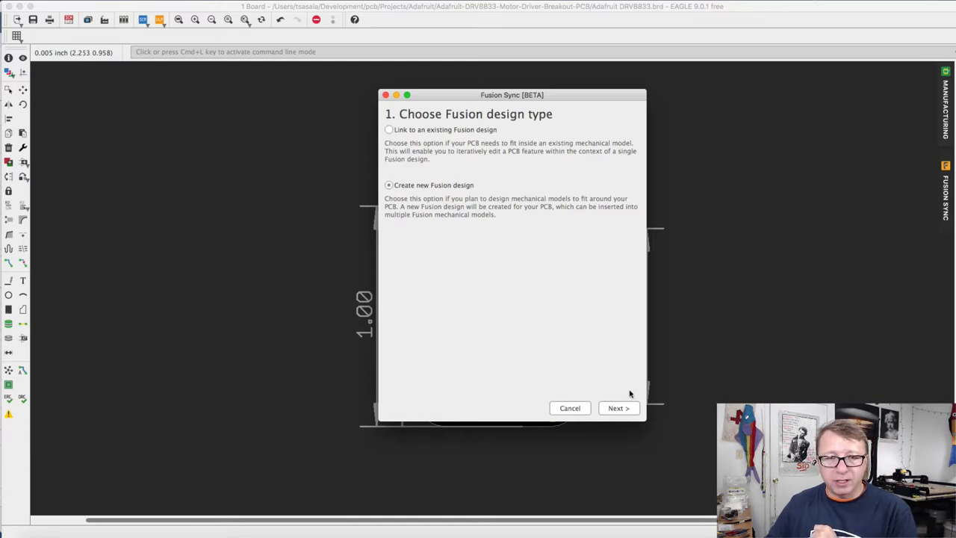
pyautogui.click(617, 408)
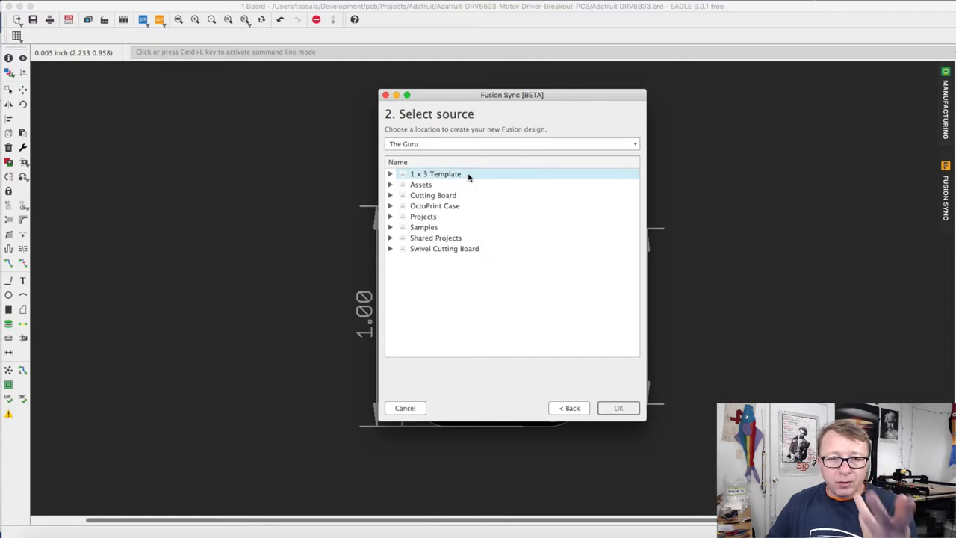
pyautogui.click(423, 216)
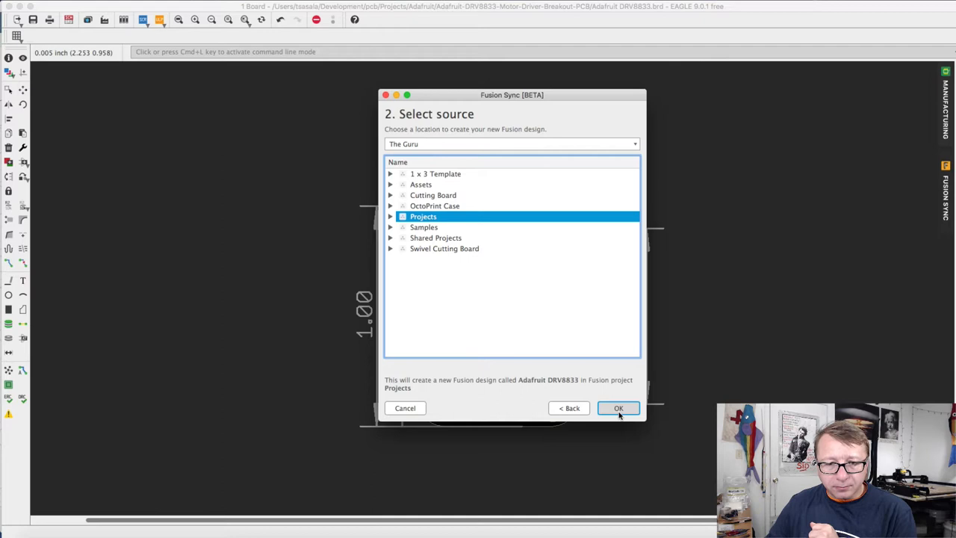
pyautogui.click(619, 408)
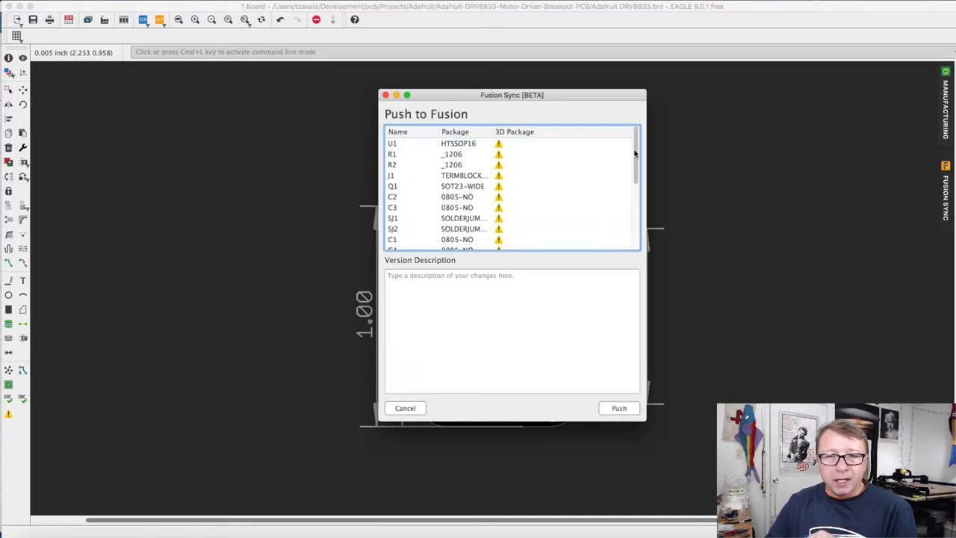
# - Review the board's parts list and push the board to Fusion 360
pyautogui.scroll(-3)
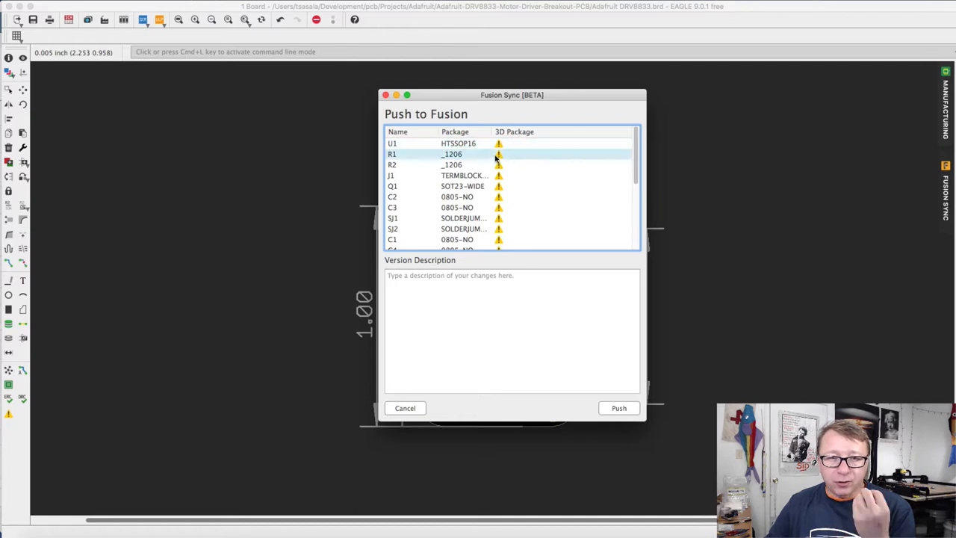
pyautogui.scroll(-3)
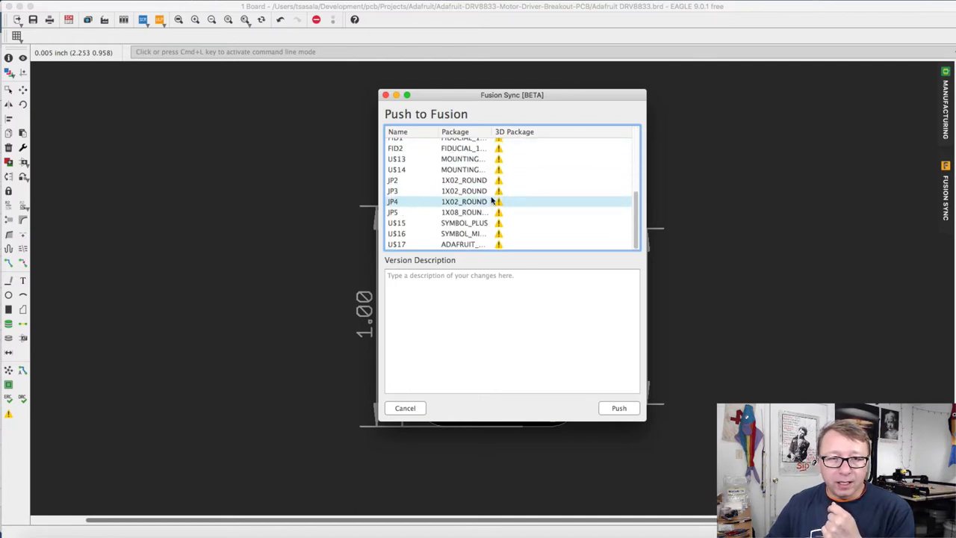
pyautogui.scroll(3)
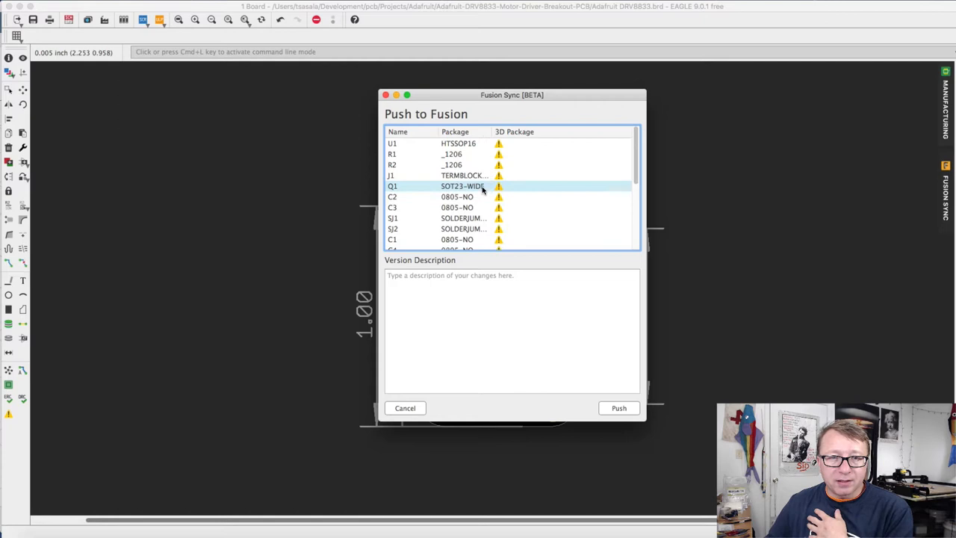
pyautogui.click(619, 408)
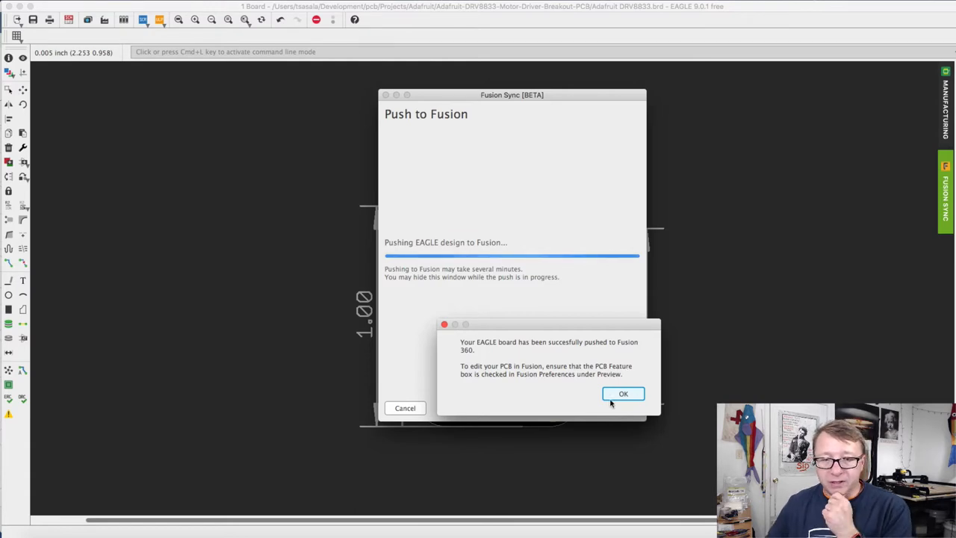
# - Dismiss the push success message and close the up-to-date Fusion Sync status window
pyautogui.click(623, 394)
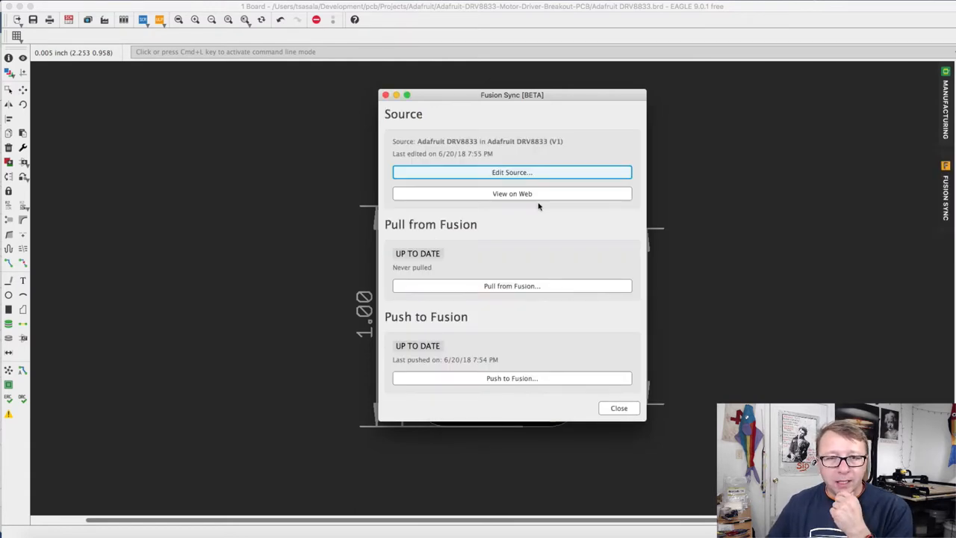
pyautogui.moveTo(504, 215)
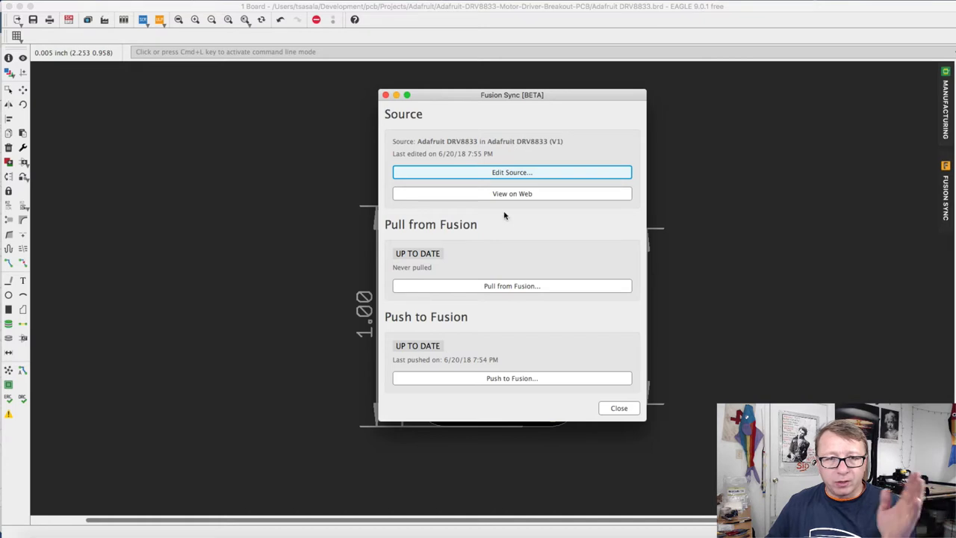
pyautogui.moveTo(559, 357)
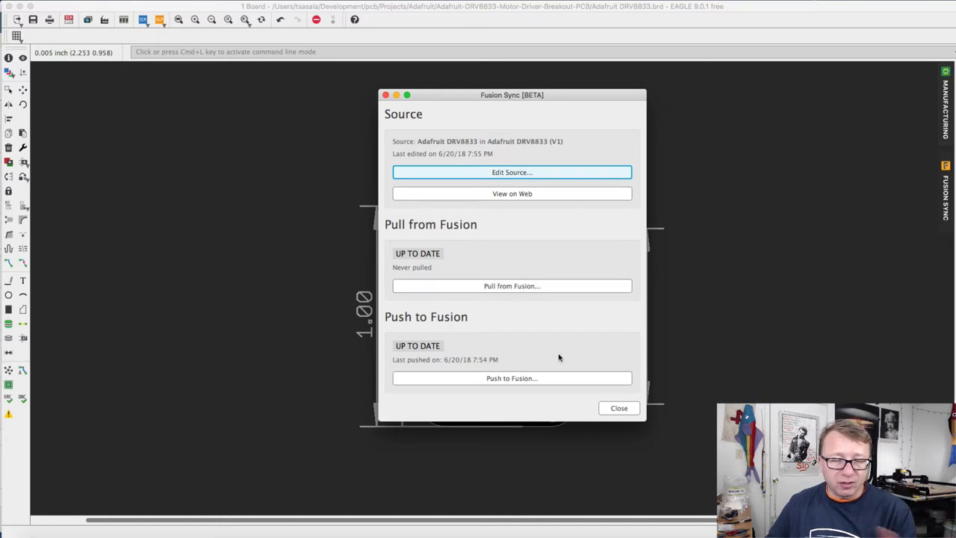
pyautogui.moveTo(610, 365)
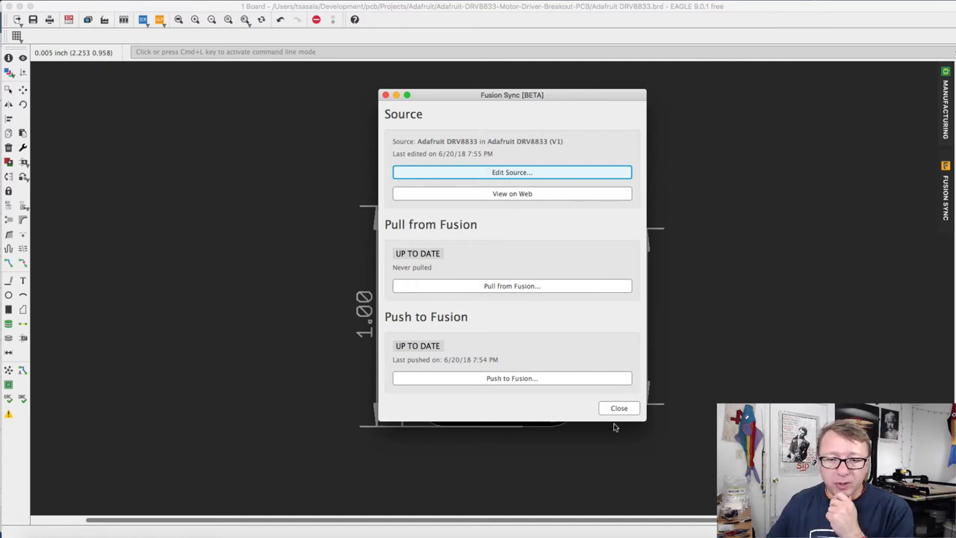
pyautogui.click(618, 407)
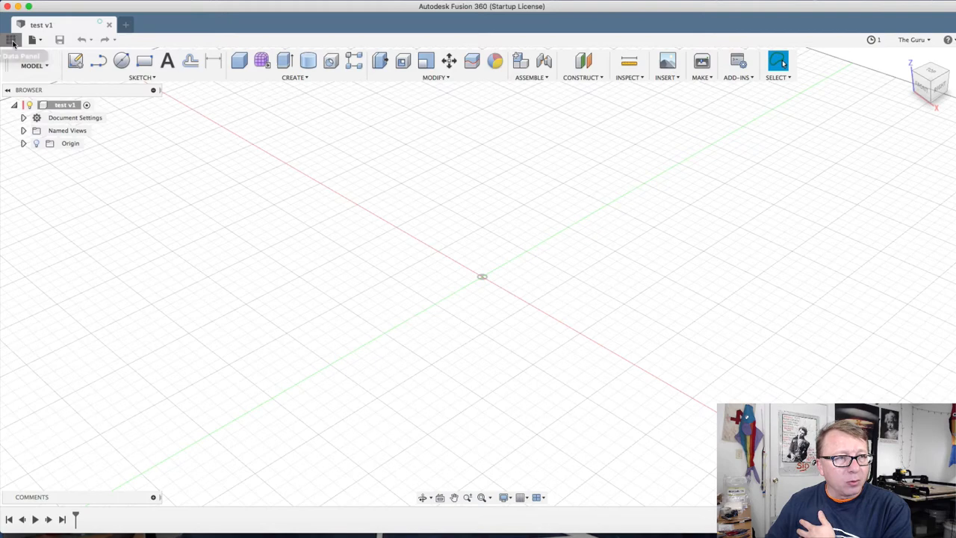
# - Refresh the Data Panel and select the new Adafruit DRV8833 design
pyautogui.click(12, 40)
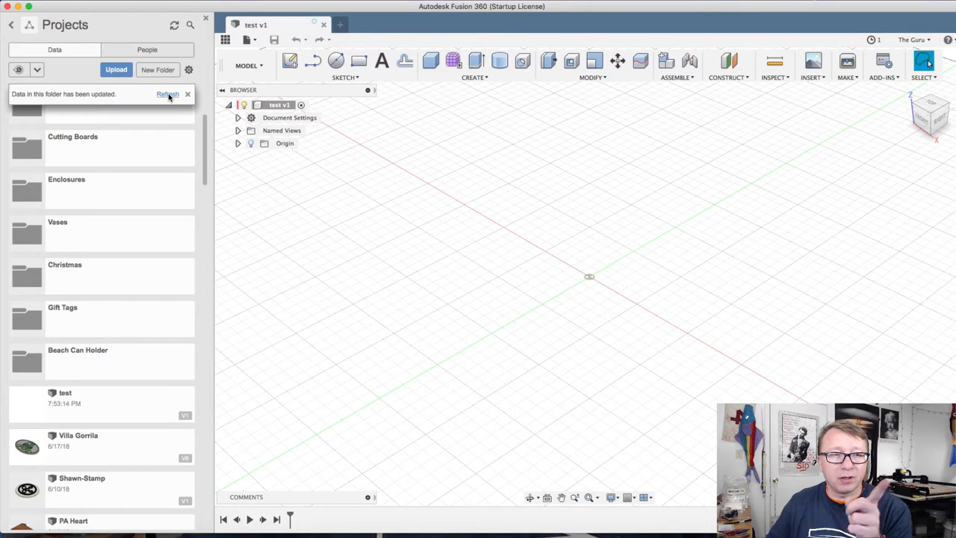
pyautogui.click(167, 94)
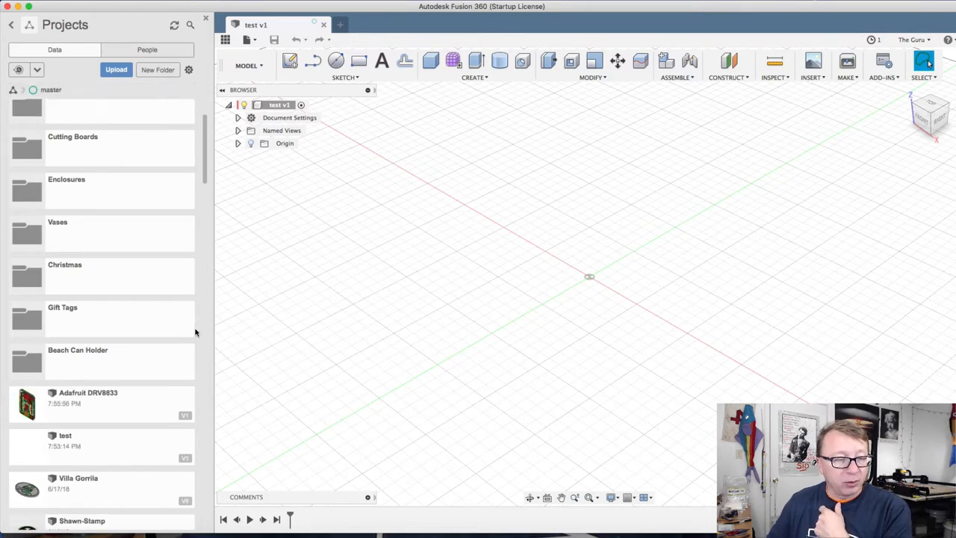
pyautogui.moveTo(99, 409)
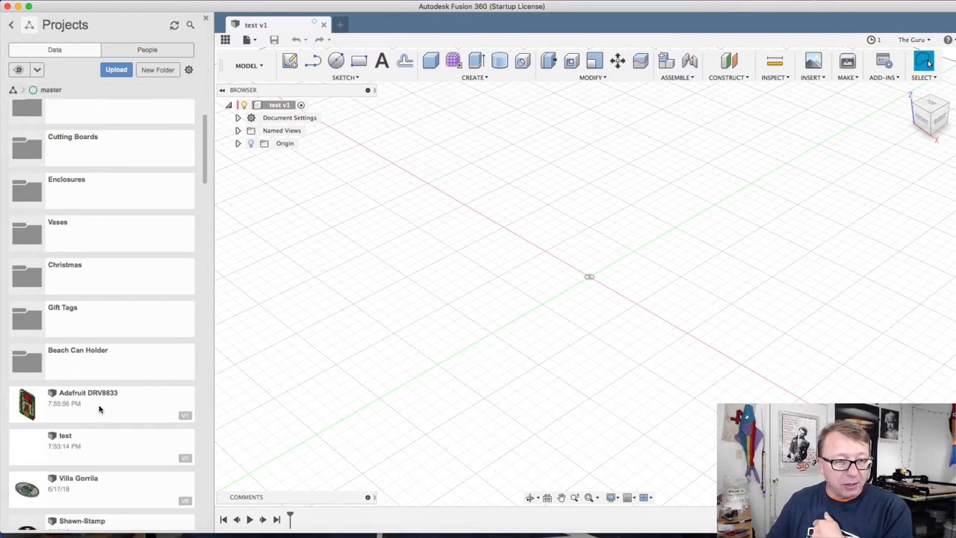
pyautogui.click(101, 404)
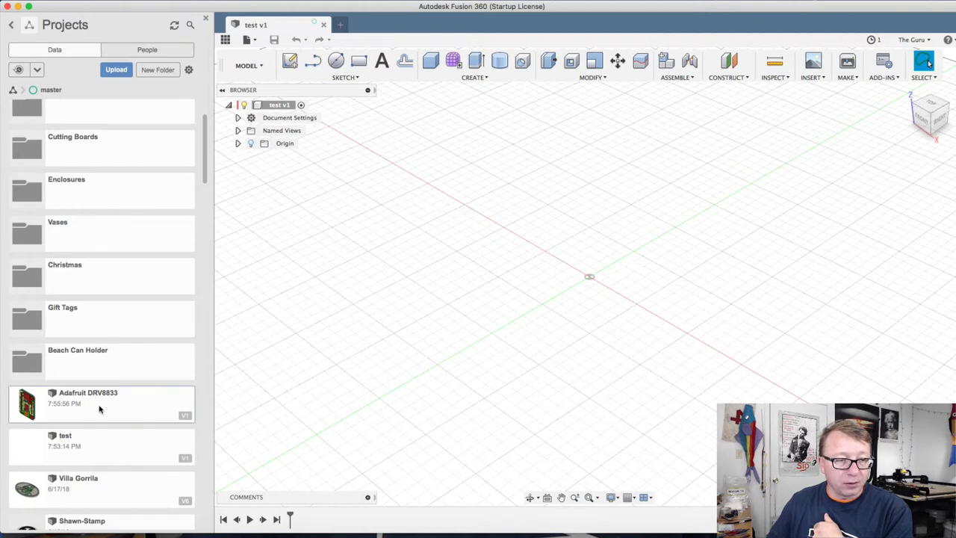
pyautogui.moveTo(519, 339)
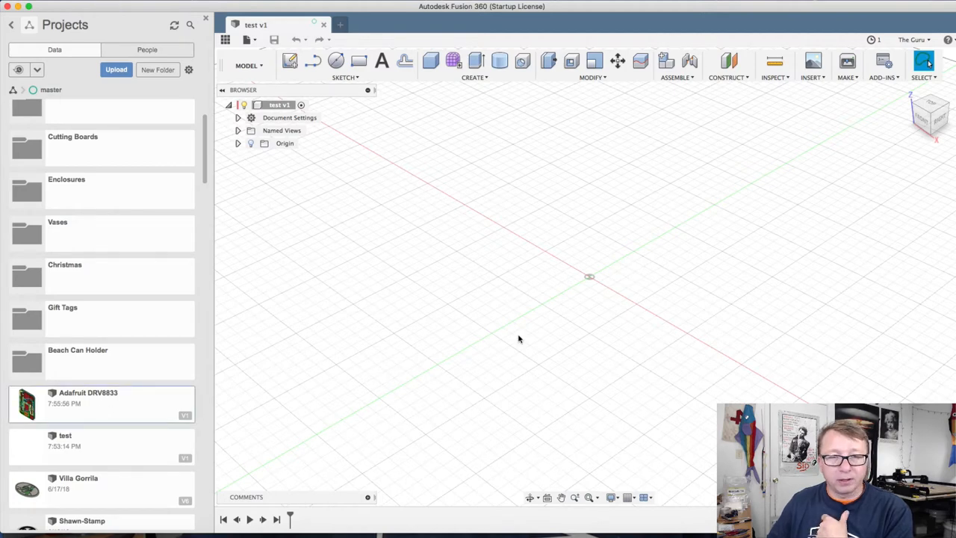
# - Open the Adafruit DRV8833 design, save it as version 2, and view its underside
pyautogui.doubleClick(101, 404)
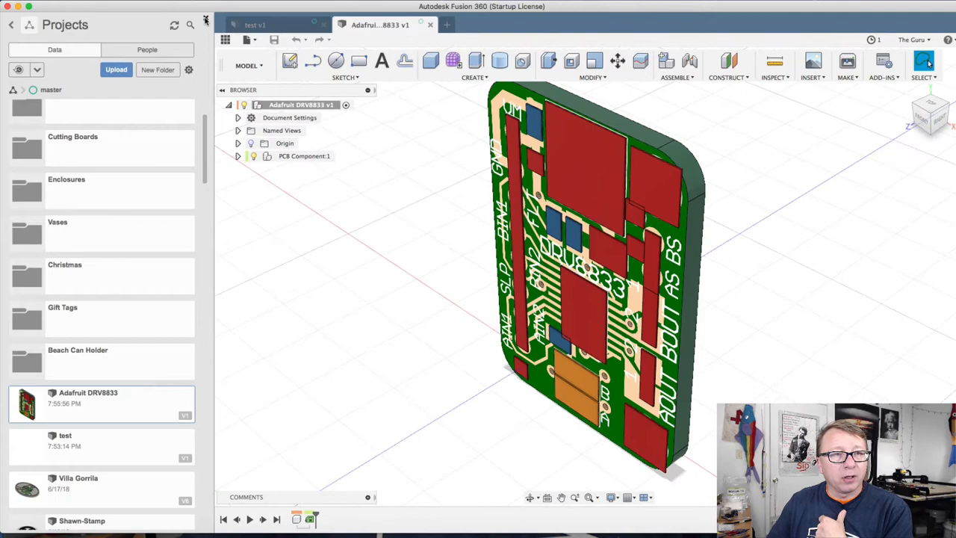
pyautogui.click(206, 25)
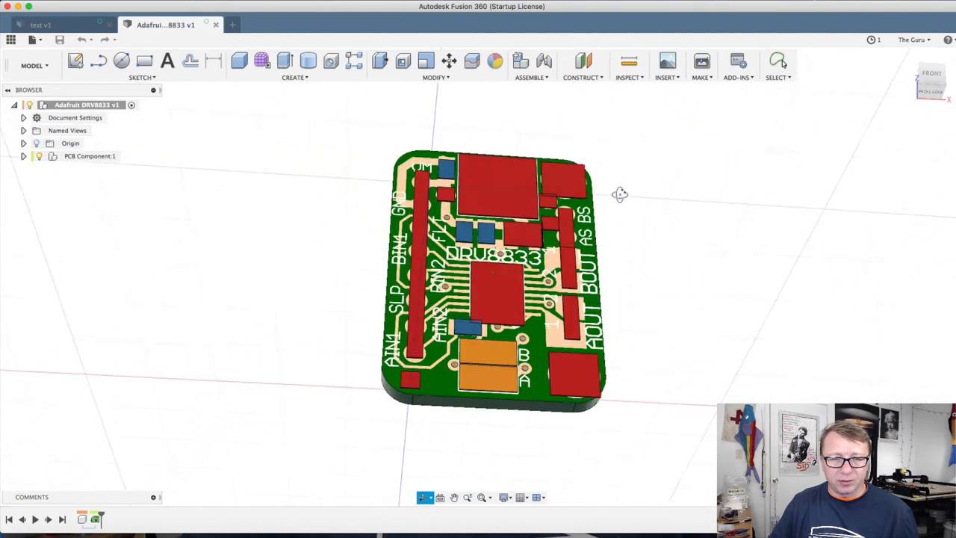
pyautogui.click(778, 62)
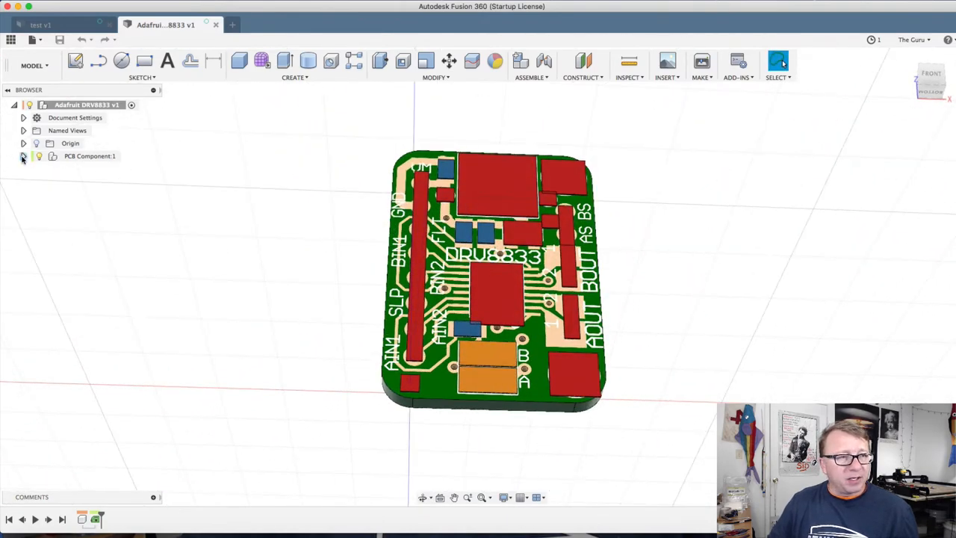
pyautogui.click(23, 155)
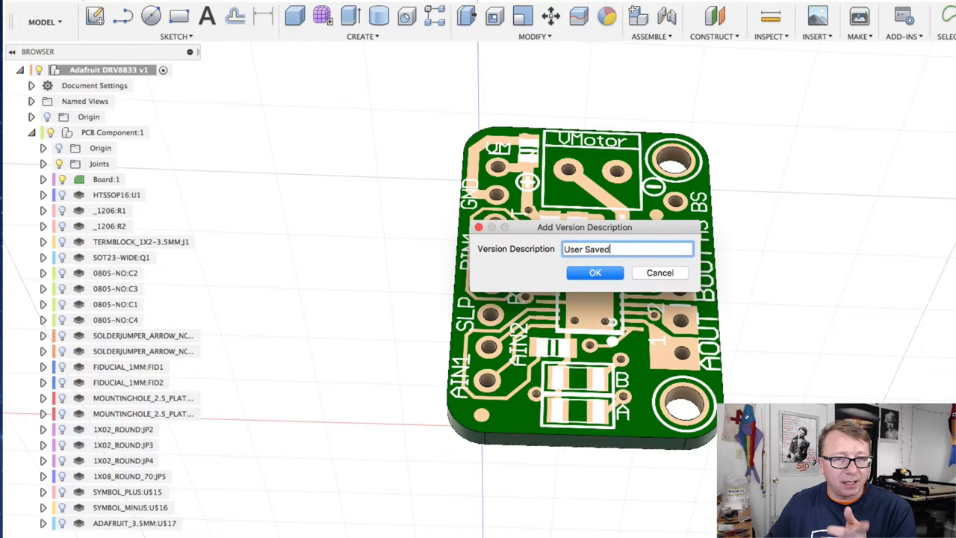
pyautogui.click(596, 272)
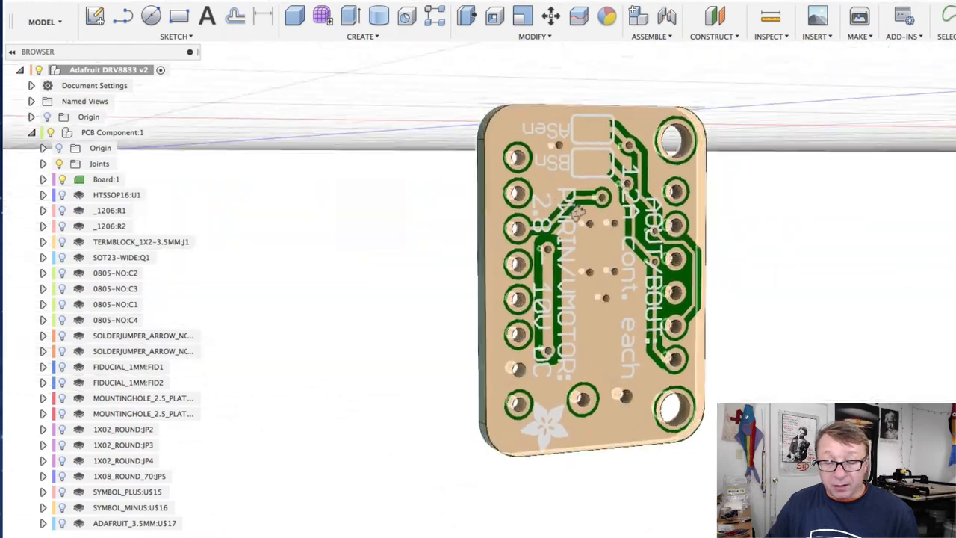
pyautogui.moveTo(590, 284); pyautogui.dragTo(594, 224)
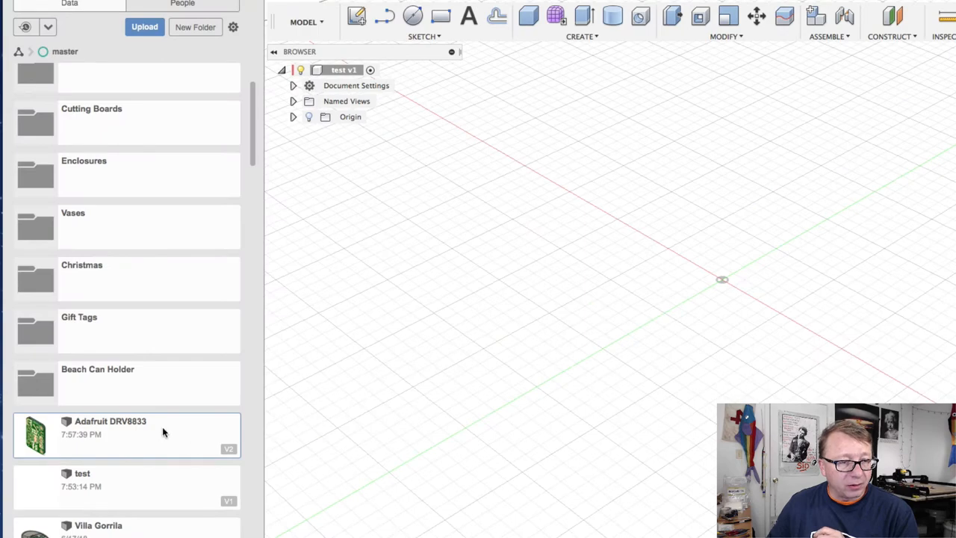
# - Insert the Adafruit DRV8833 v2 board into the test design and position it
pyautogui.rightClick(110, 433)
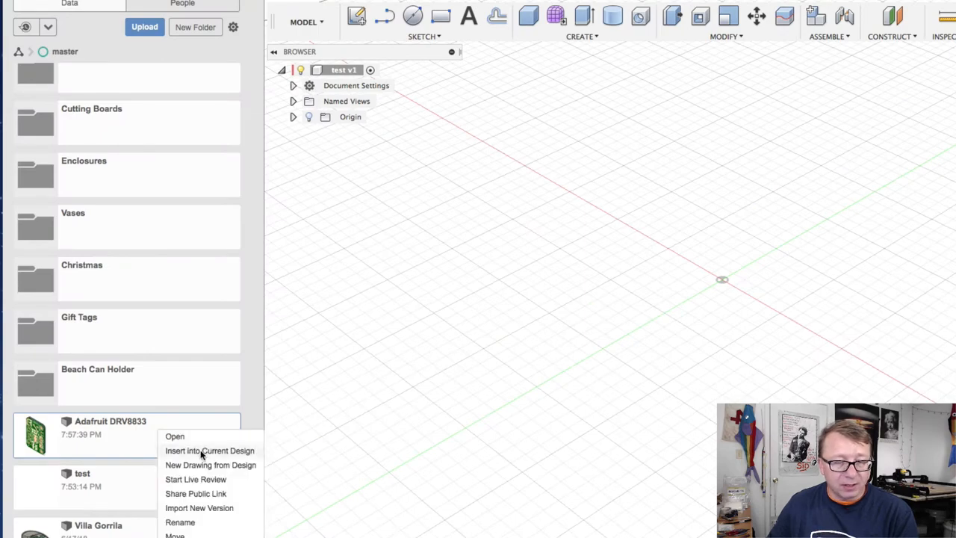
pyautogui.click(210, 451)
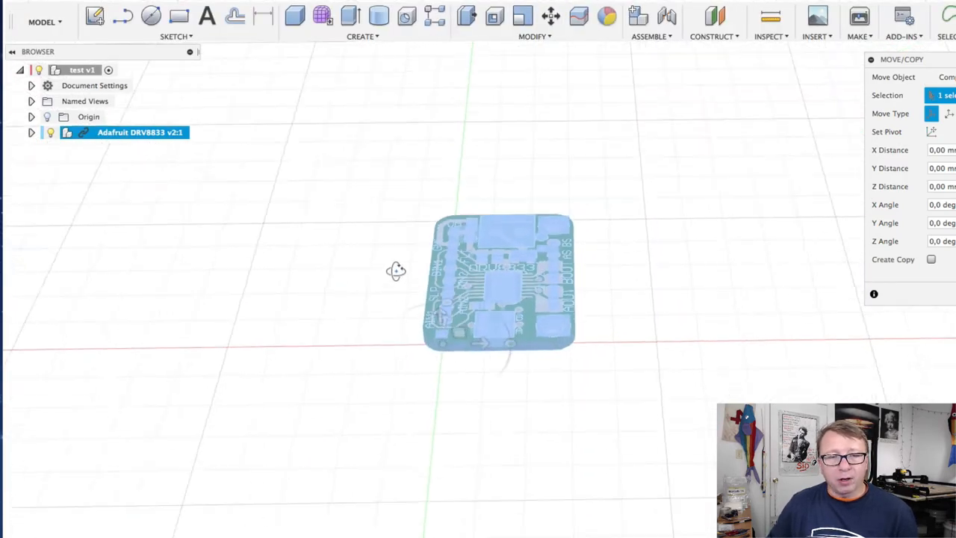
pyautogui.moveTo(500, 280); pyautogui.dragTo(497, 284)
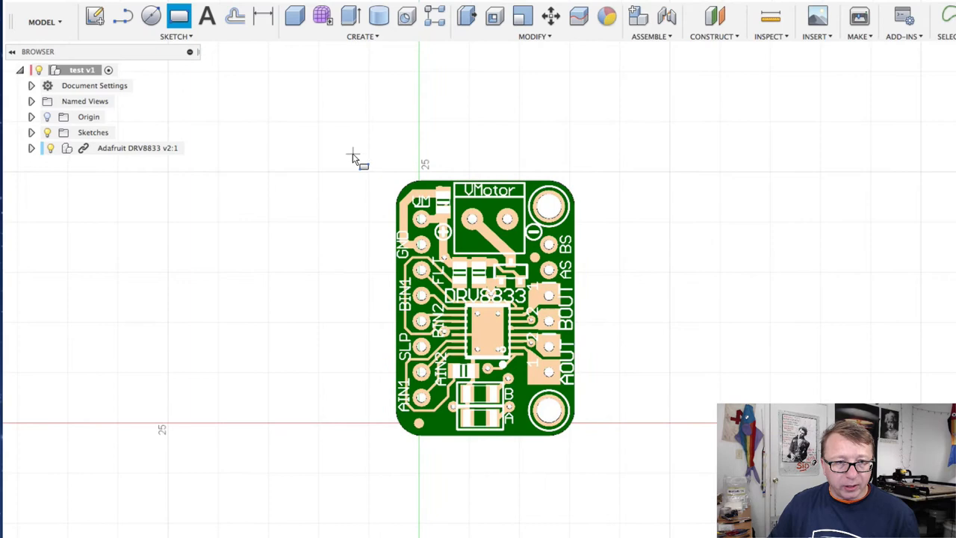
# - Sketch a rectangle around the board outline, then hide the board
pyautogui.moveTo(352, 156); pyautogui.dragTo(597, 463)
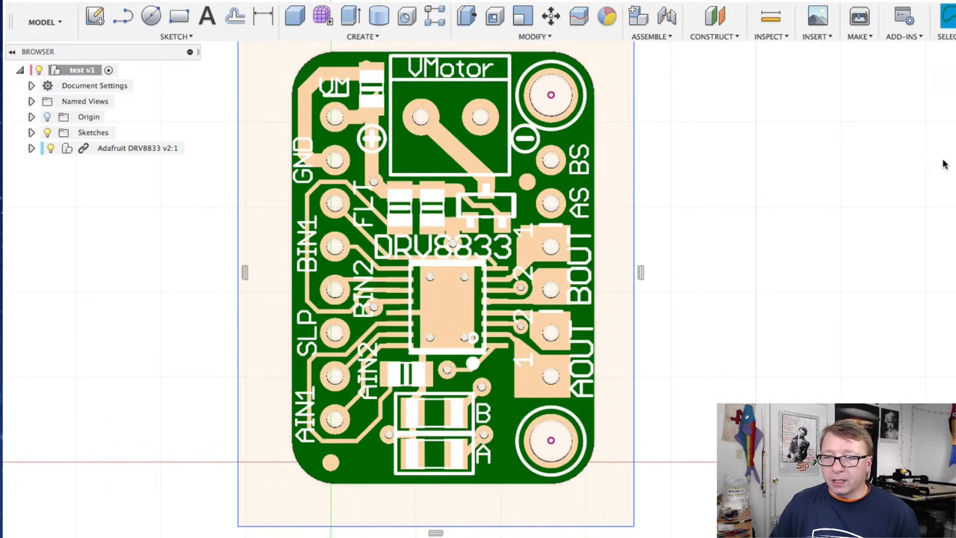
pyautogui.click(137, 148)
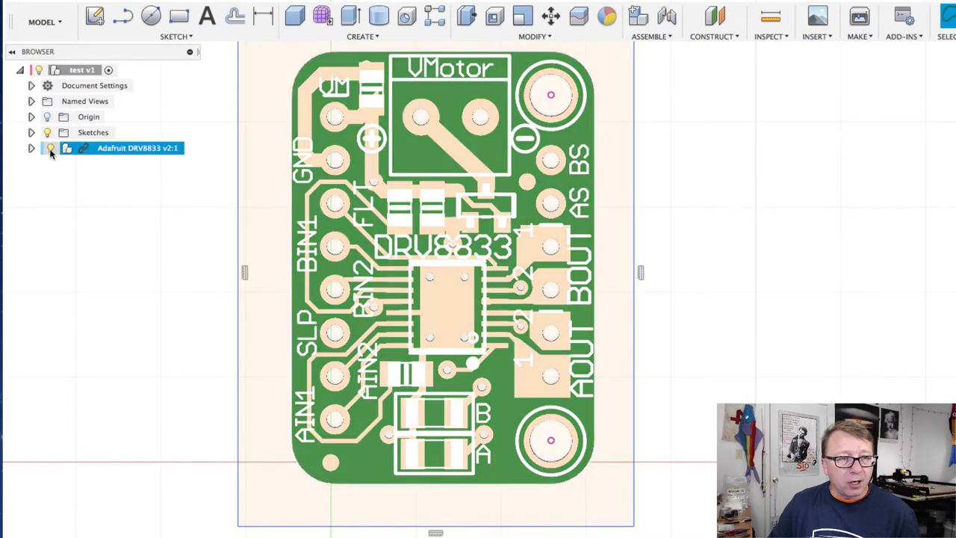
pyautogui.click(50, 148)
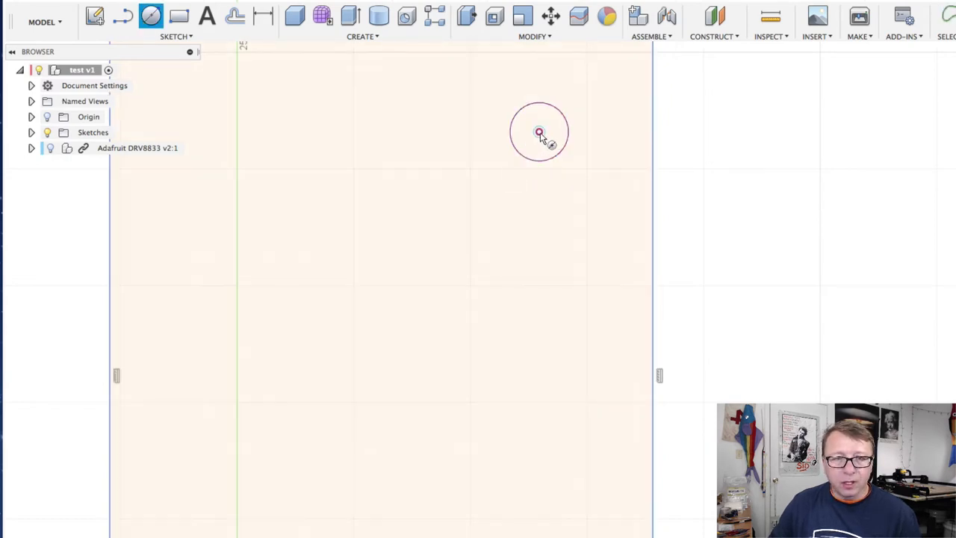
# - Draw circles on the upper and lower mounting holes
pyautogui.click(539, 131)
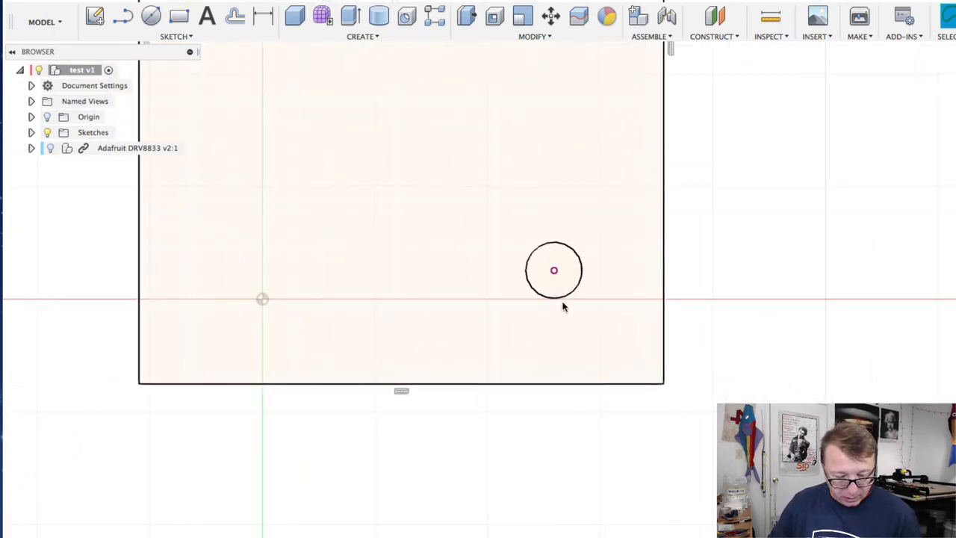
pyautogui.click(554, 270)
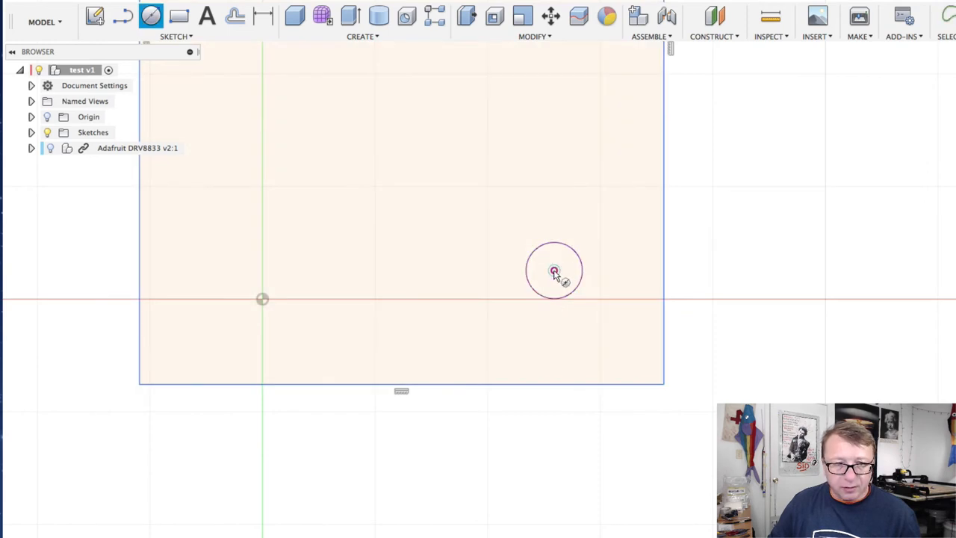
pyautogui.click(554, 270)
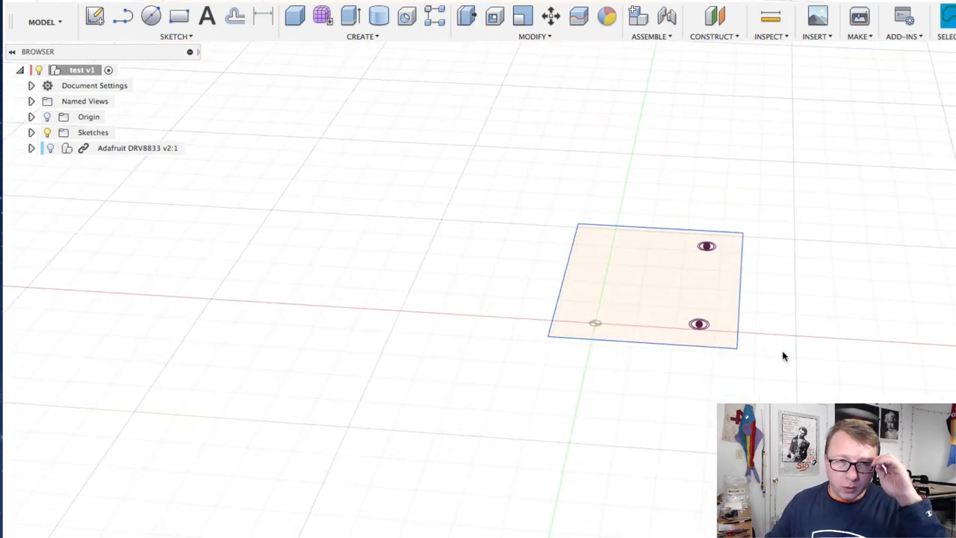
# - Extrude the rectangle profile into a base plate with holes and show Sketch1 again
pyautogui.click(350, 15)
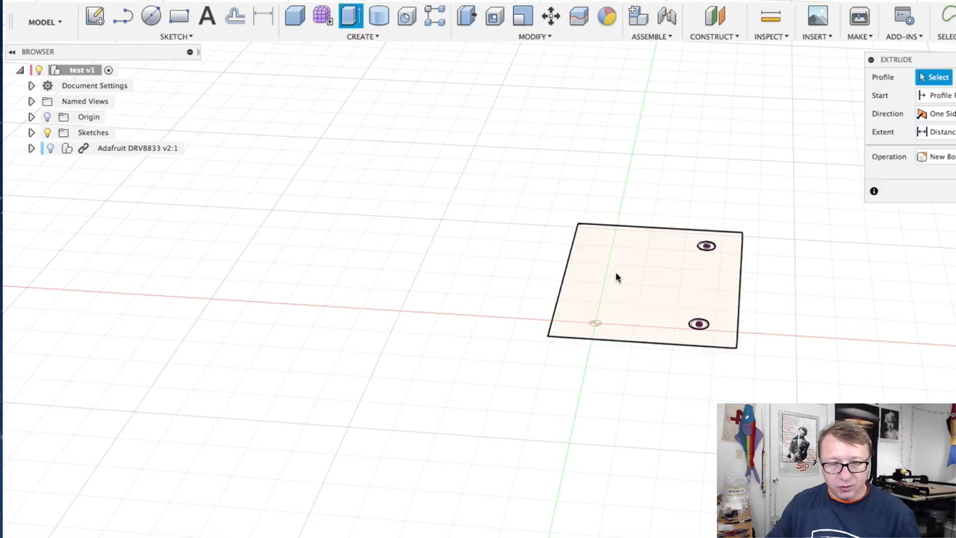
pyautogui.click(620, 280)
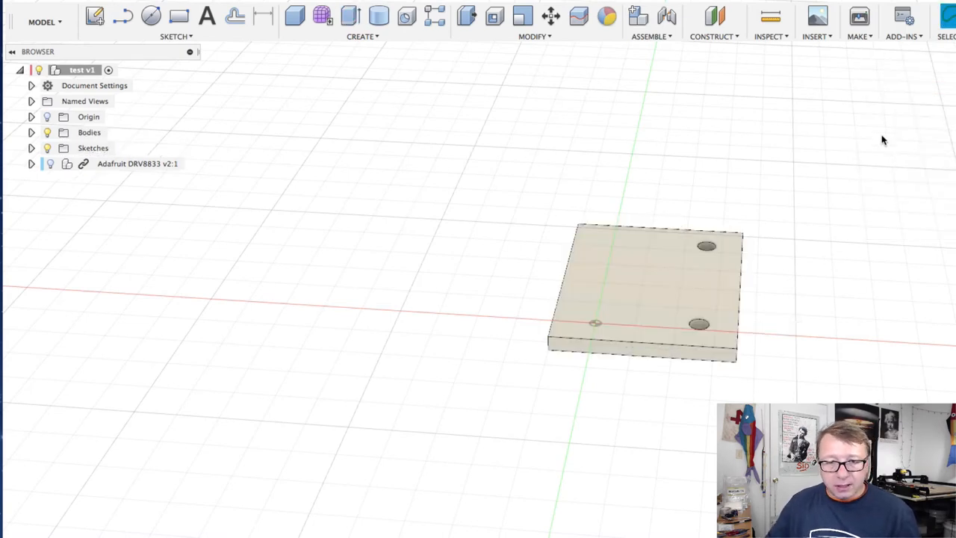
pyautogui.moveTo(884, 141); pyautogui.dragTo(792, 292)
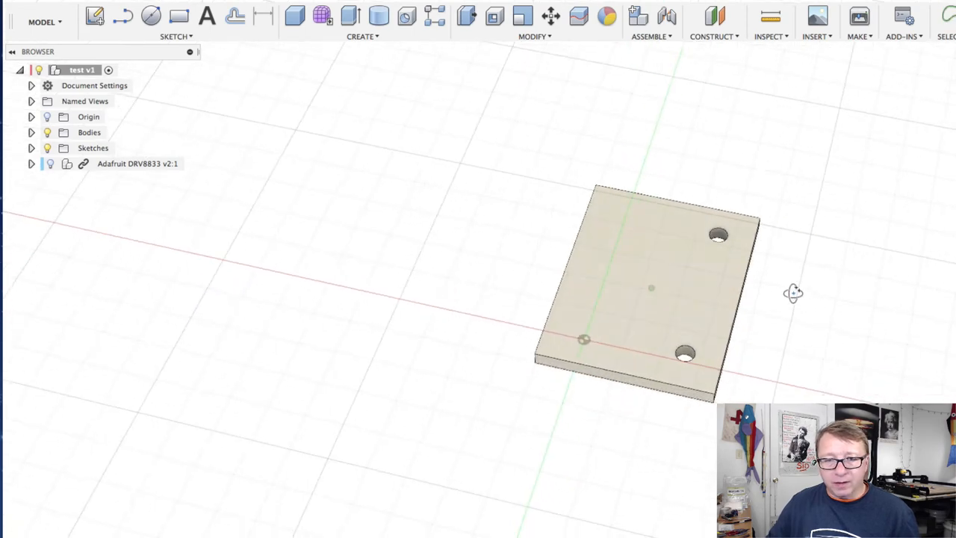
pyautogui.click(32, 148)
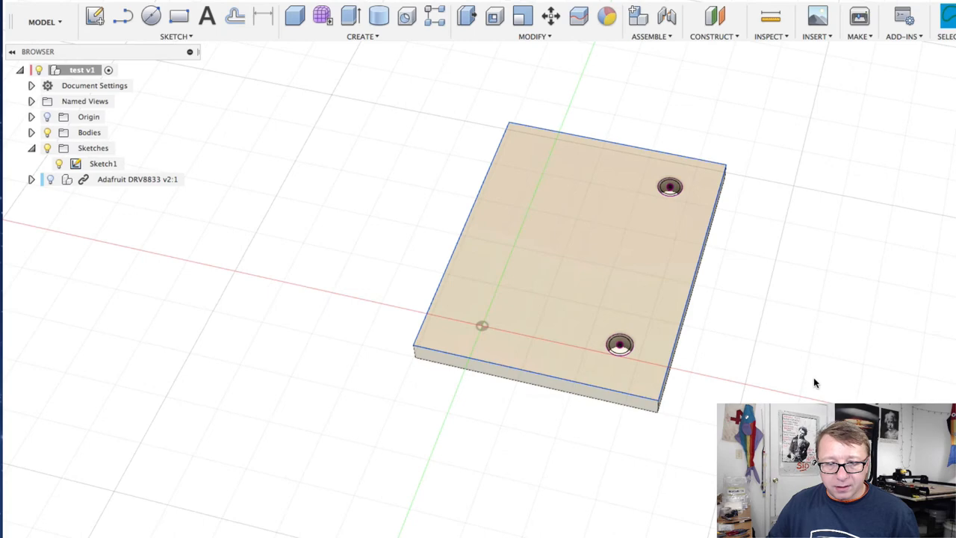
pyautogui.moveTo(335, 311)
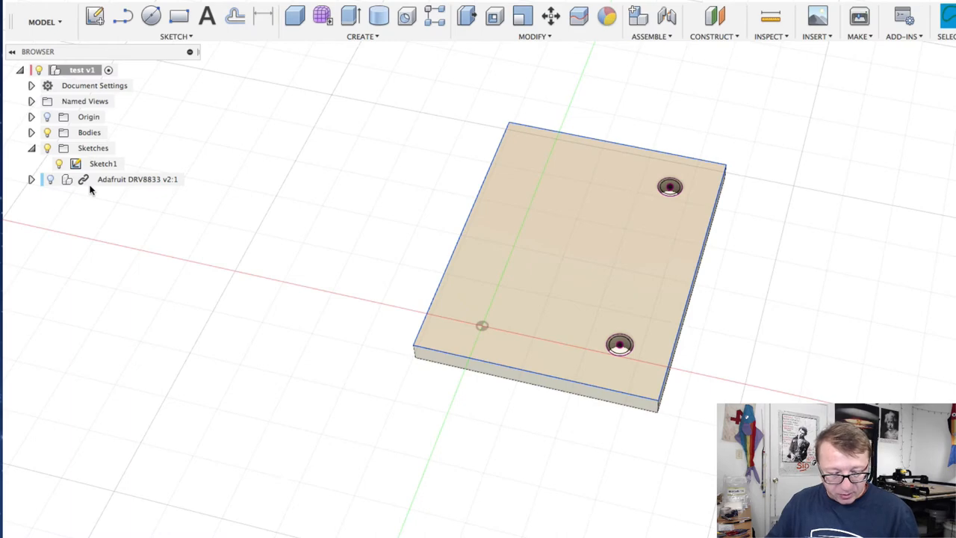
# - Extrude the mounting-hole circle profiles into posts with a distance of -2
pyautogui.click(350, 15)
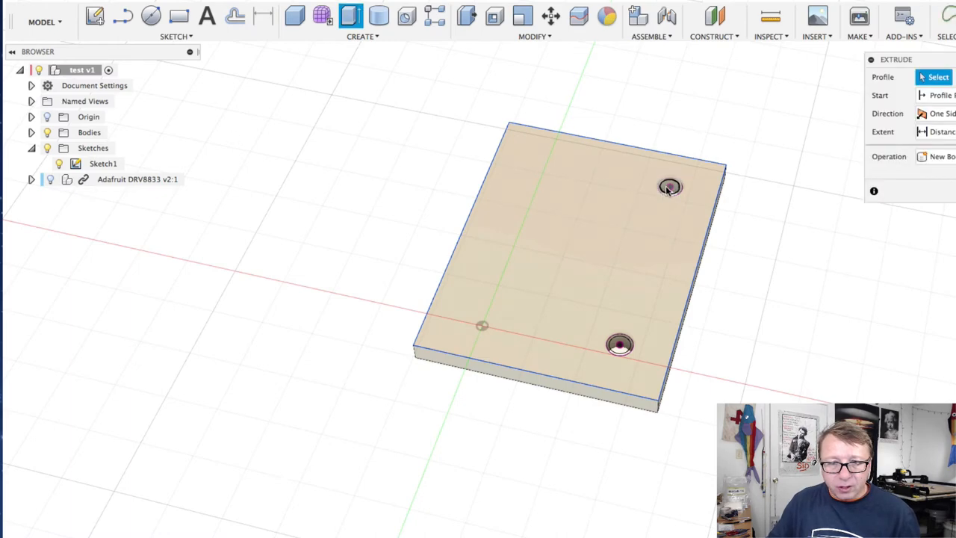
pyautogui.click(619, 344)
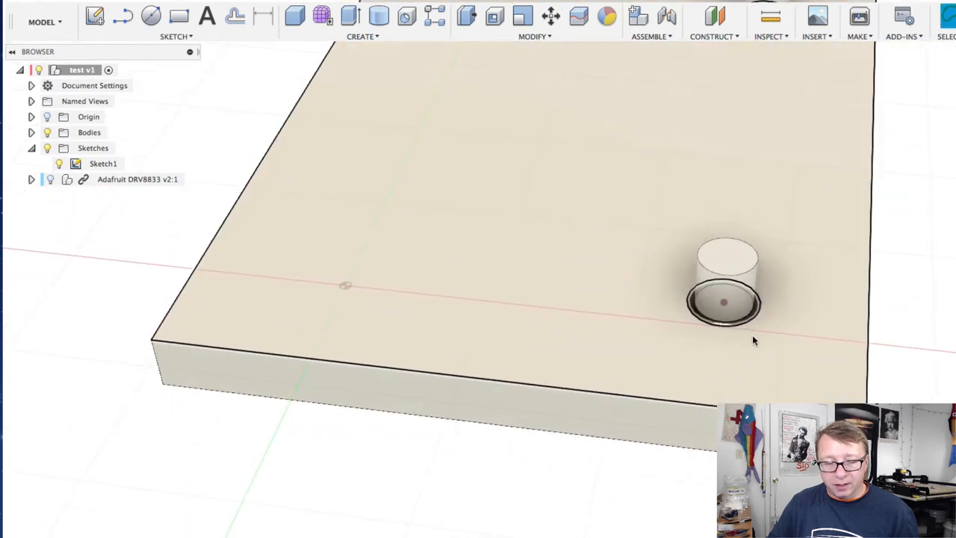
pyautogui.click(350, 15)
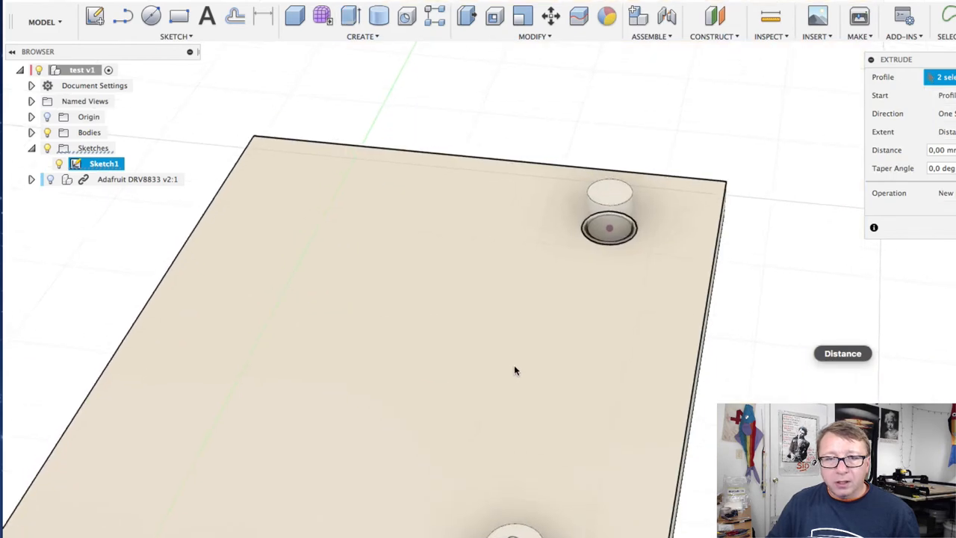
pyautogui.click(610, 226)
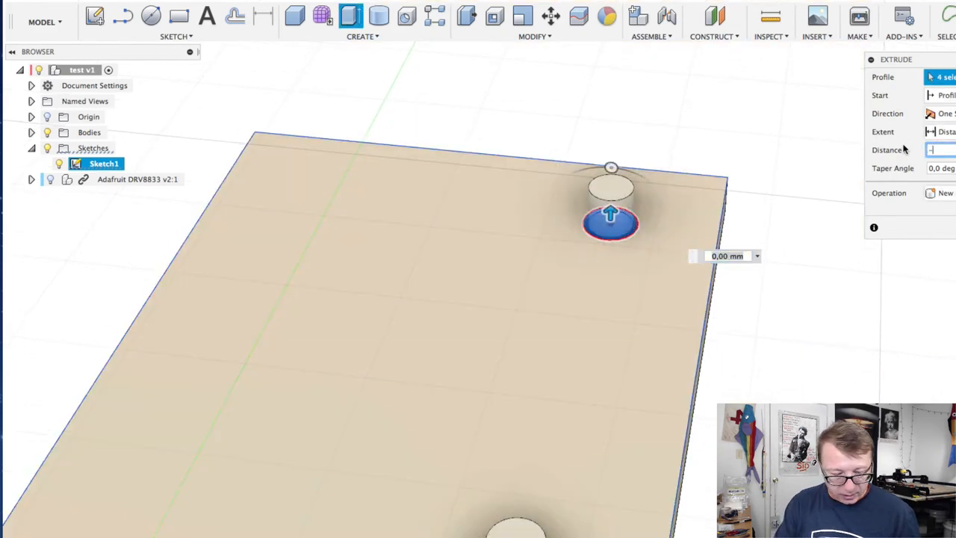
pyautogui.write('-2')
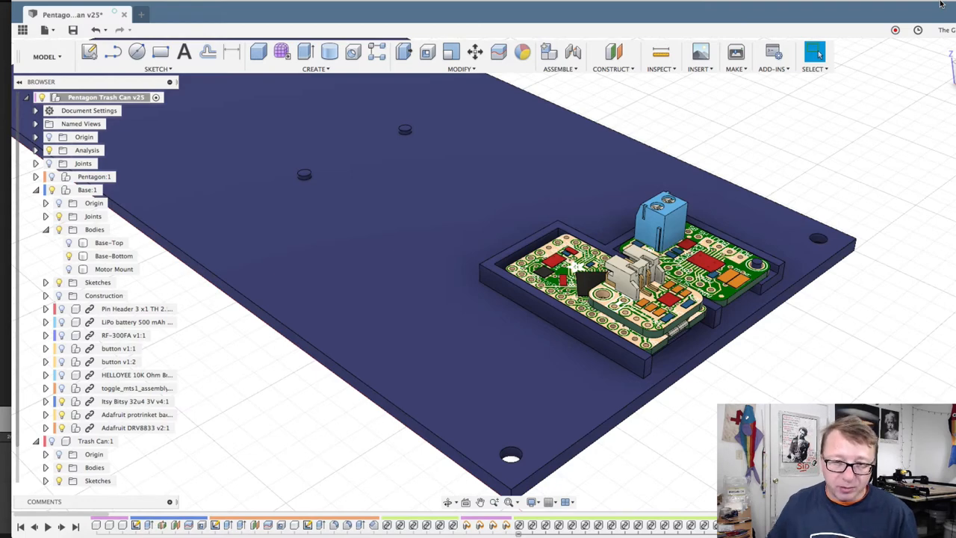
# - Open the Pentagon Trash Can design and view both boards seated in its base
pyautogui.click(114, 256)
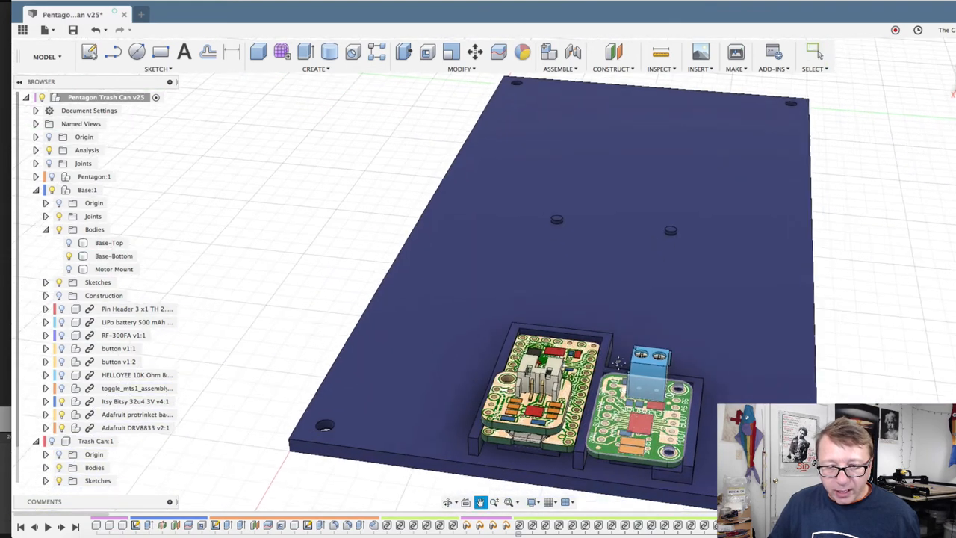
pyautogui.click(815, 52)
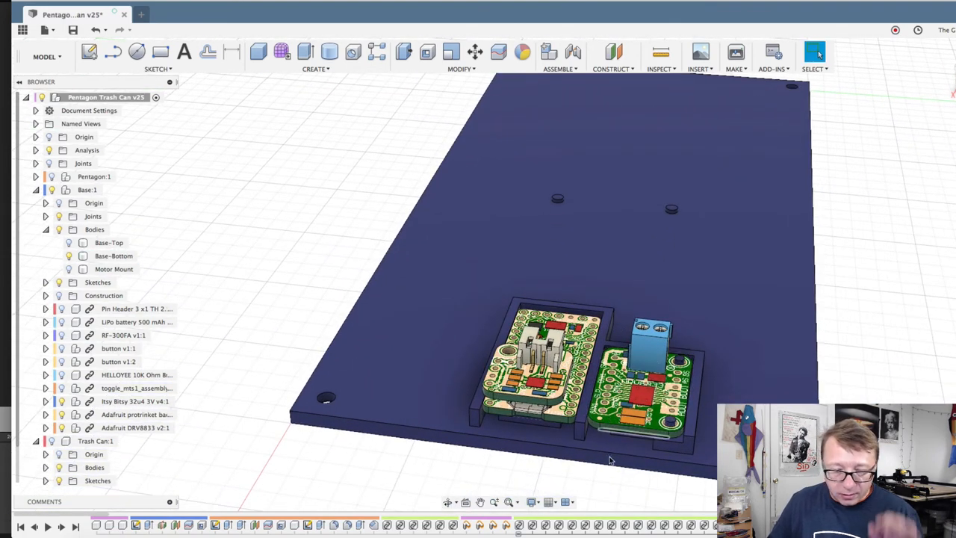